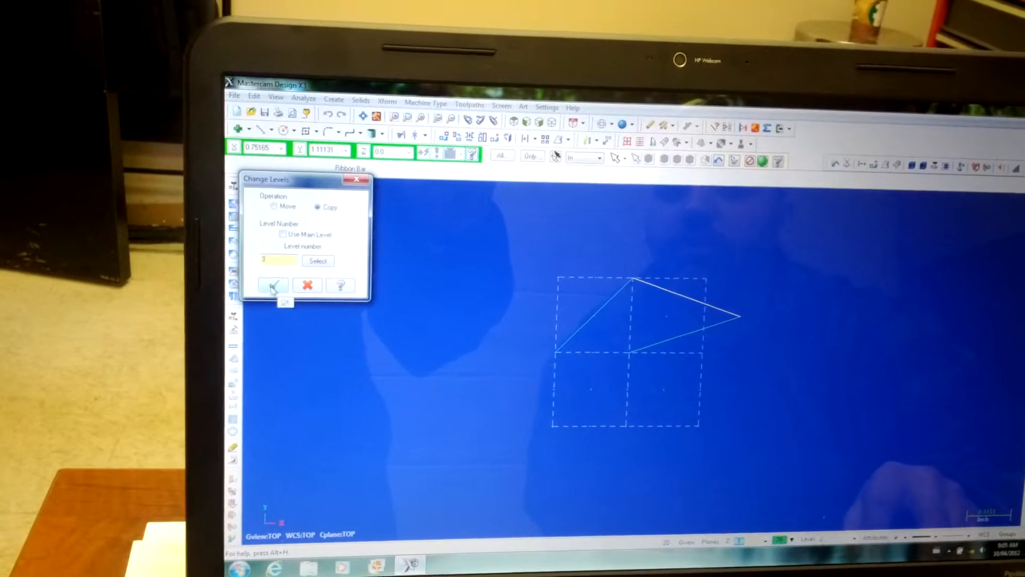
Confirm the Change Levels dialog to copy the selected line onto level 3.
{"action": "left_click", "coordinate": [273, 285]}
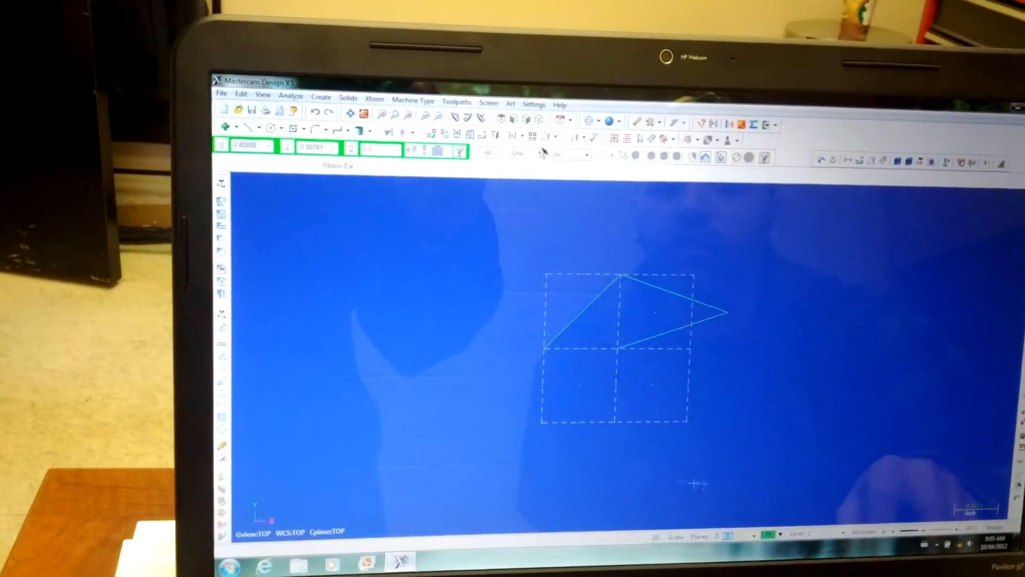